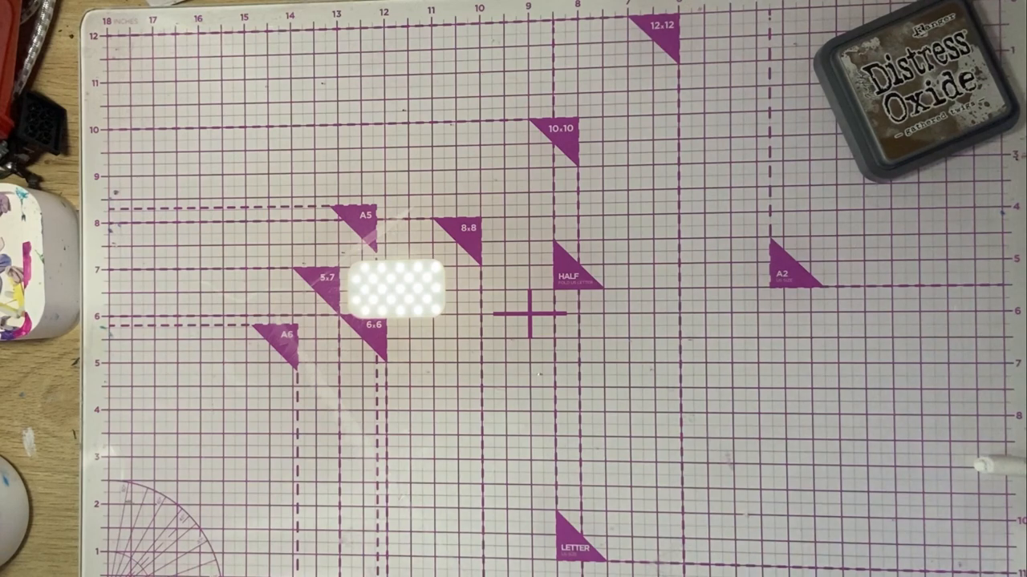
{"action": "mouse_move", "coordinate": [289, 546]}
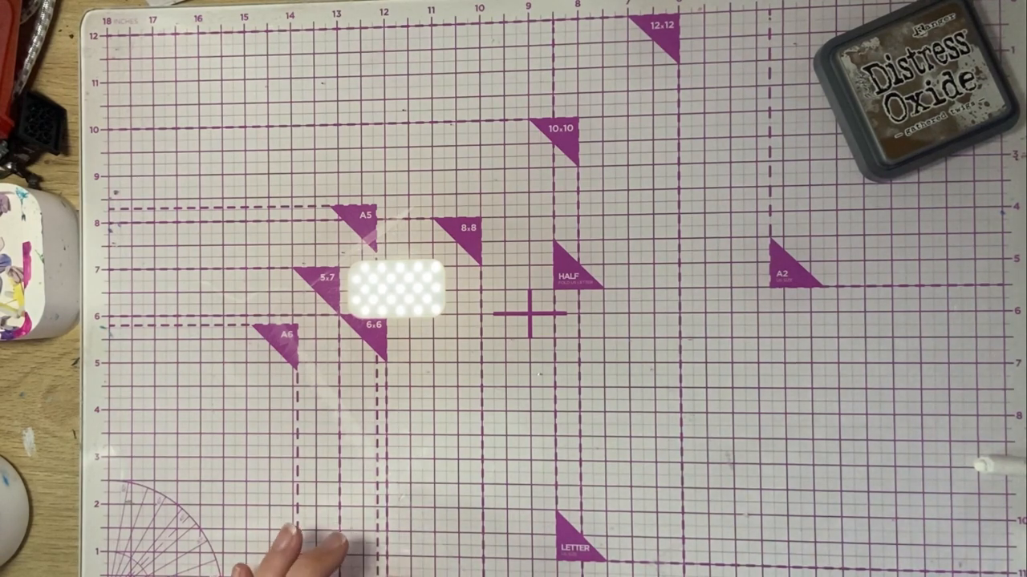